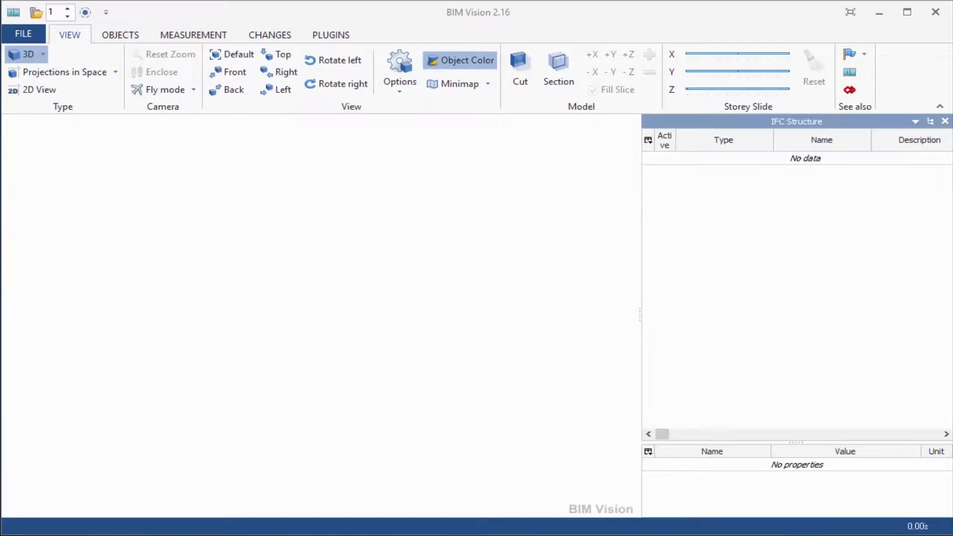
# - Open school.ifc from the recently opened files list
pyautogui.click(23, 33)
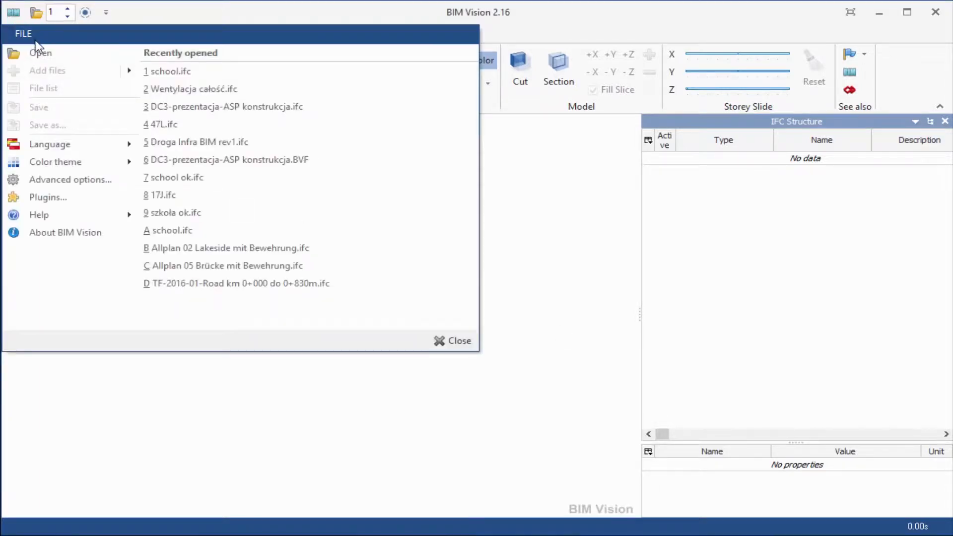
pyautogui.click(40, 52)
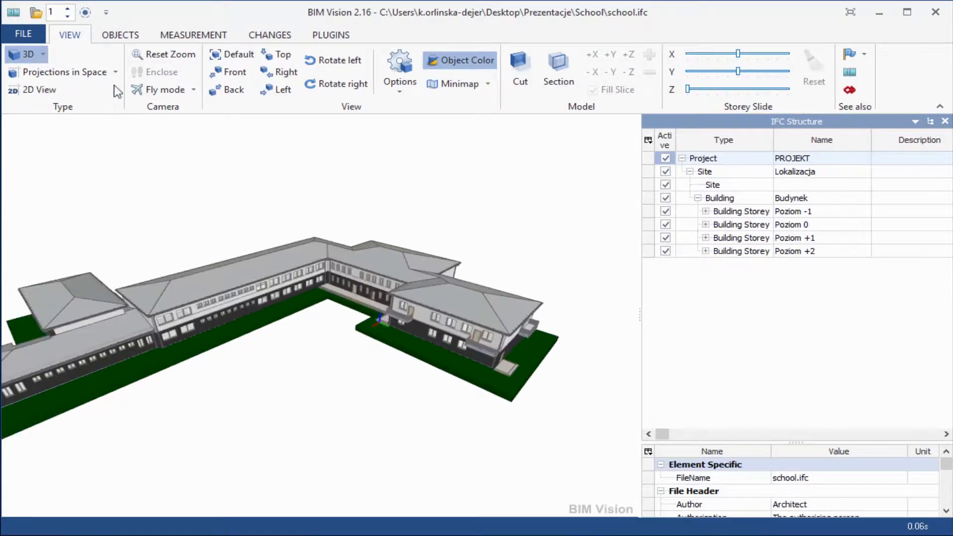
# - Add central heating.ifc and water and sewage.ifc to the loaded school model
pyautogui.click(23, 33)
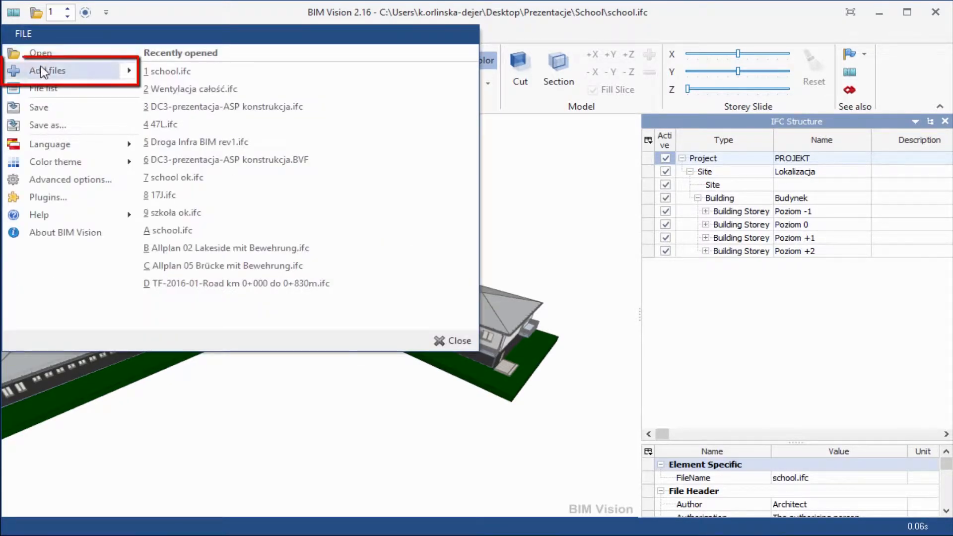
pyautogui.click(46, 70)
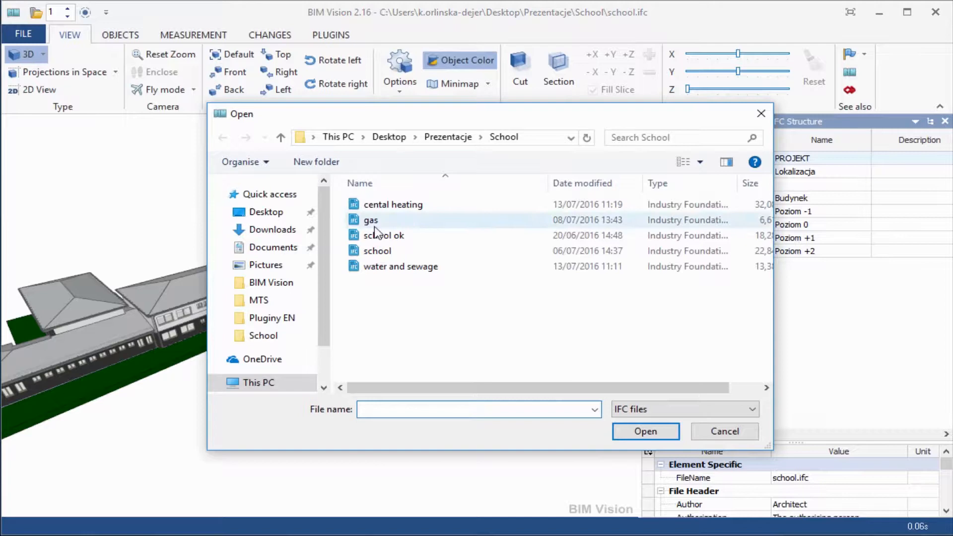
pyautogui.click(645, 431)
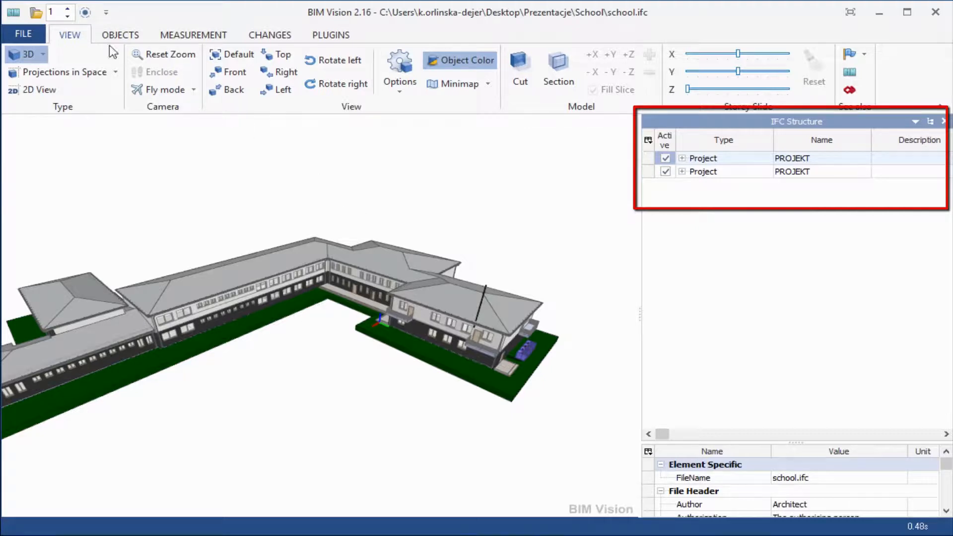
pyautogui.click(24, 35)
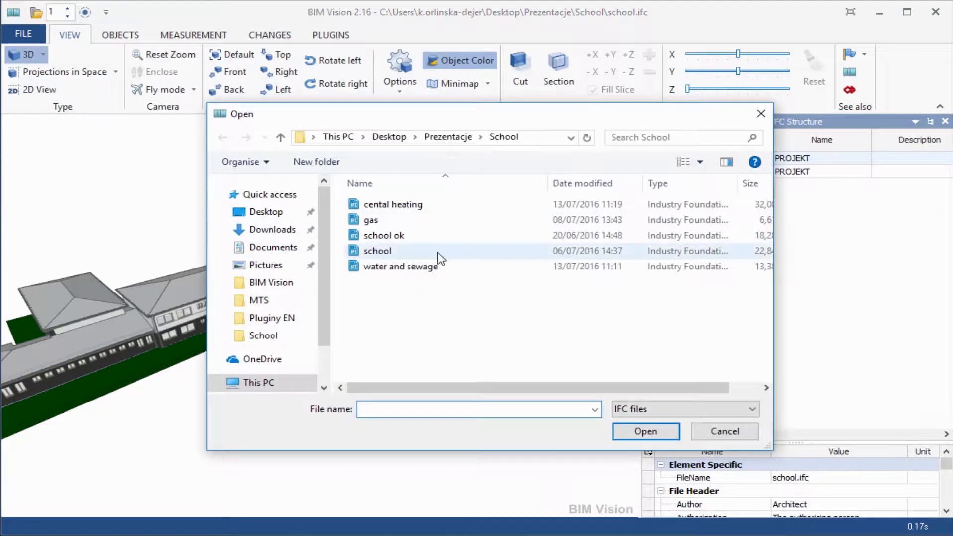
pyautogui.doubleClick(377, 250)
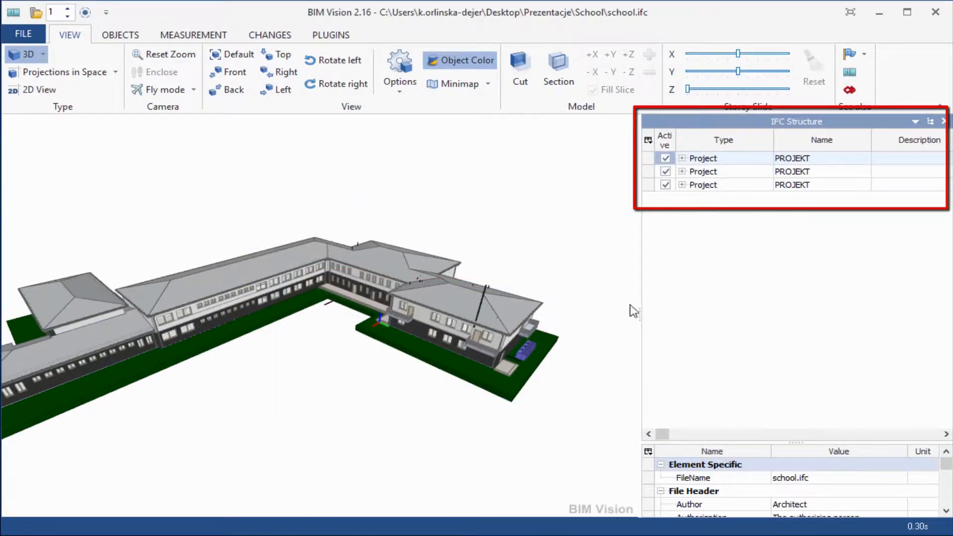
# - Make the school architecture project transparent to reveal the pipes inside
pyautogui.click(703, 158)
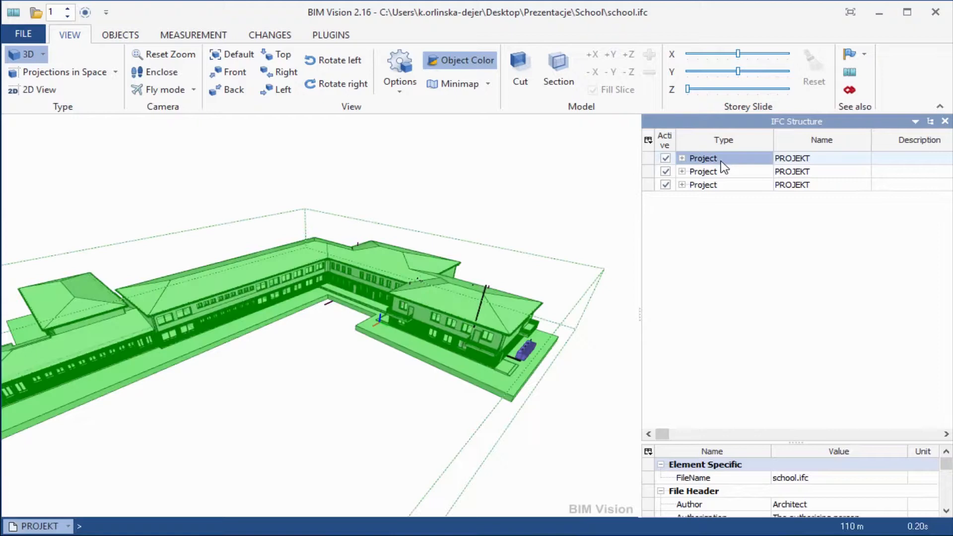
pyautogui.click(120, 35)
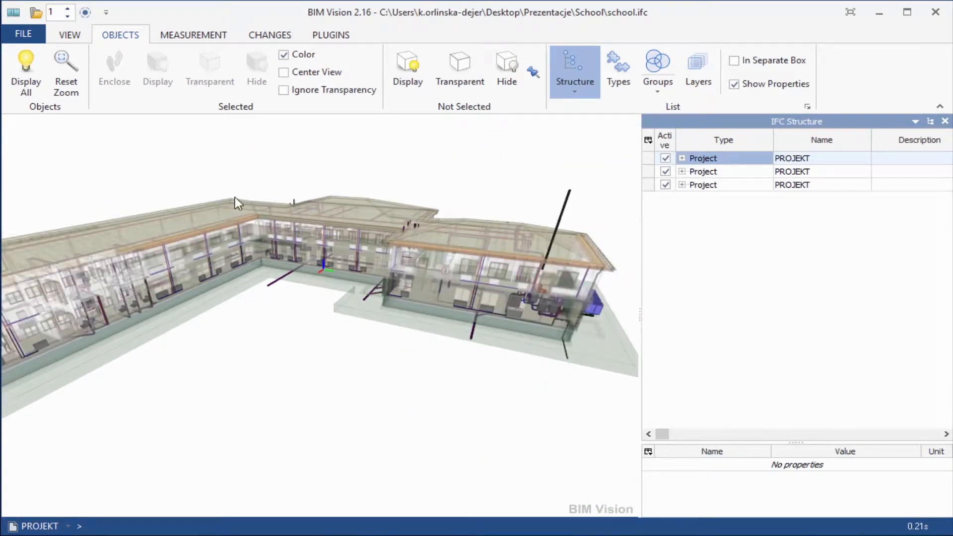
pyautogui.click(23, 33)
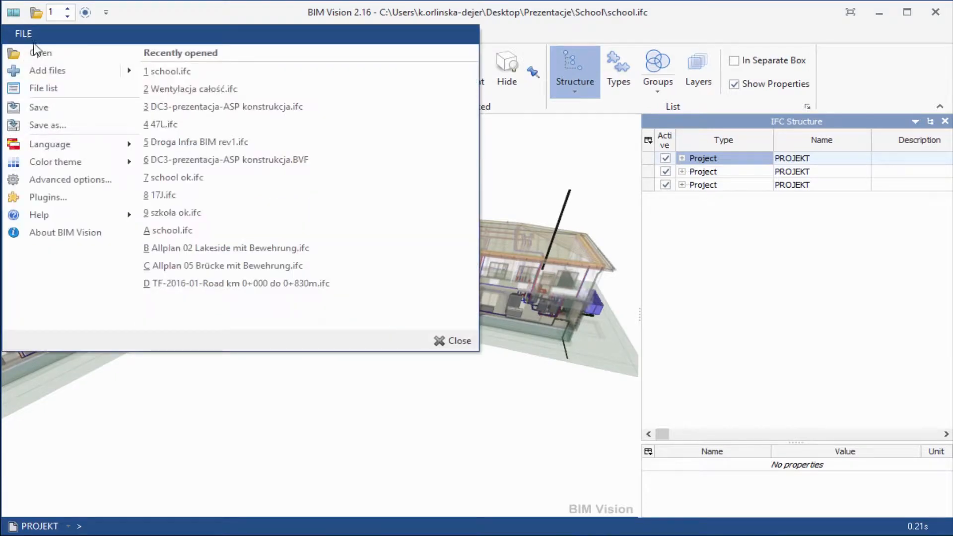
pyautogui.click(43, 89)
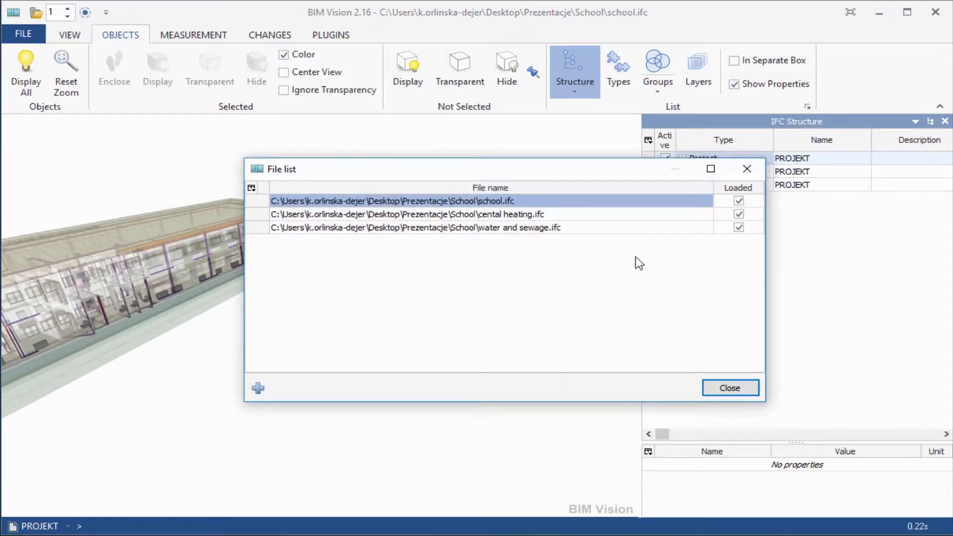
pyautogui.click(739, 227)
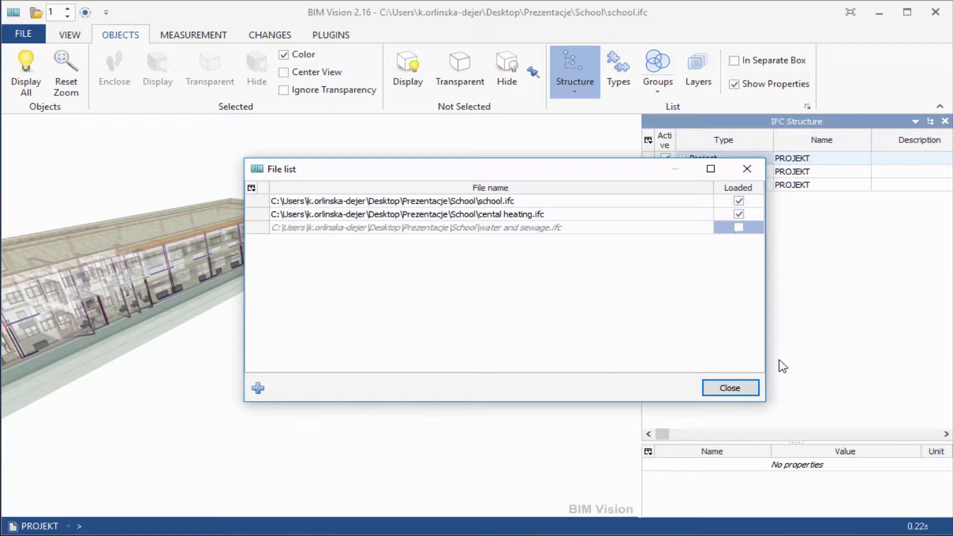
pyautogui.click(729, 388)
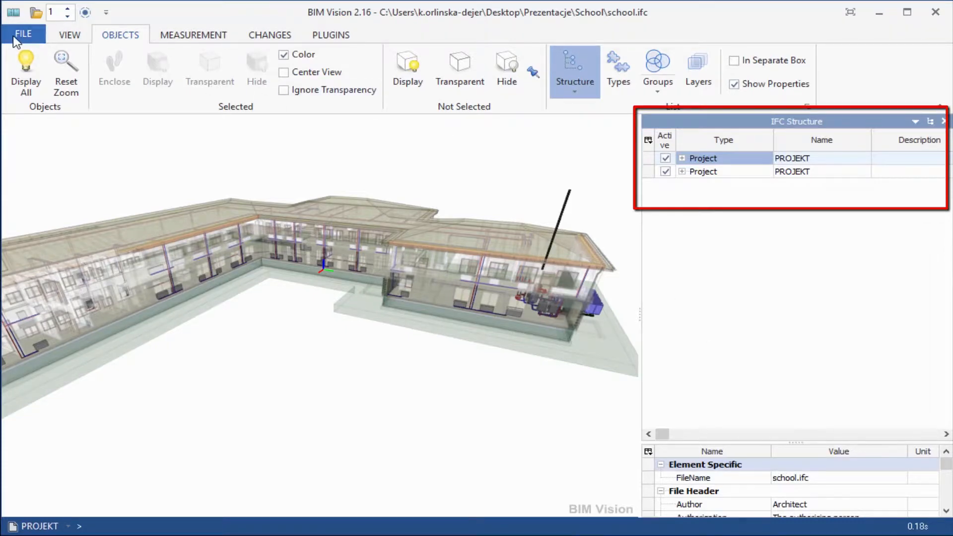
pyautogui.click(22, 35)
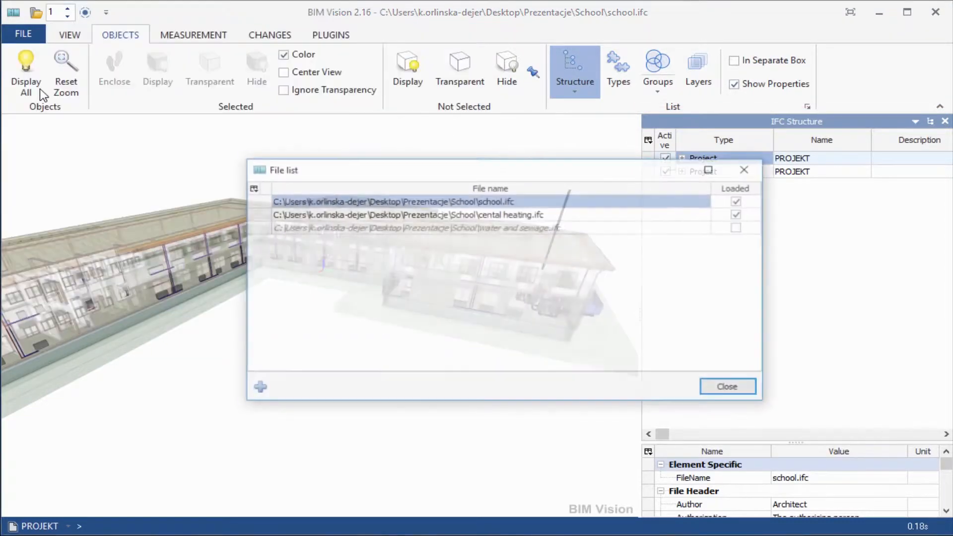
pyautogui.click(739, 227)
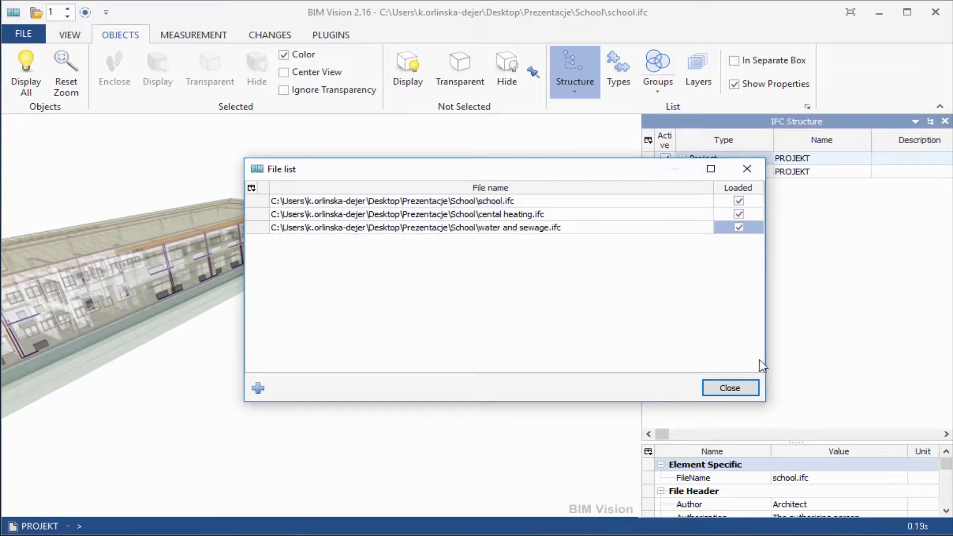
pyautogui.click(730, 387)
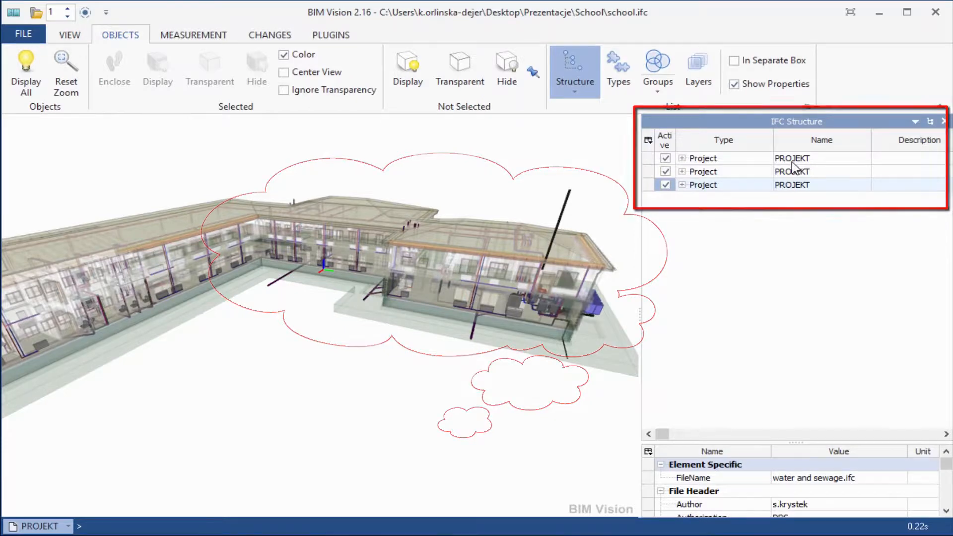
# - Turn off transparency on the school architecture project and deselect it
pyautogui.click(792, 158)
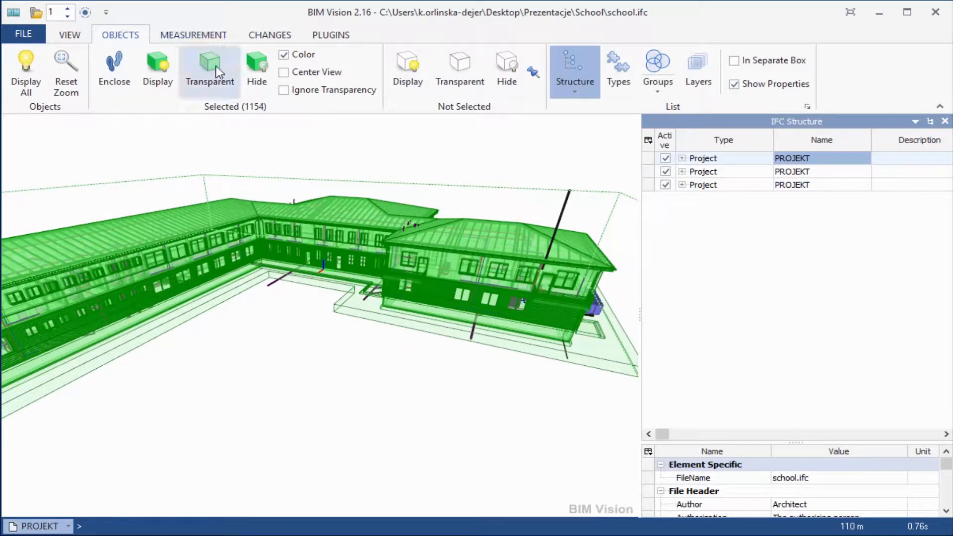
pyautogui.click(209, 70)
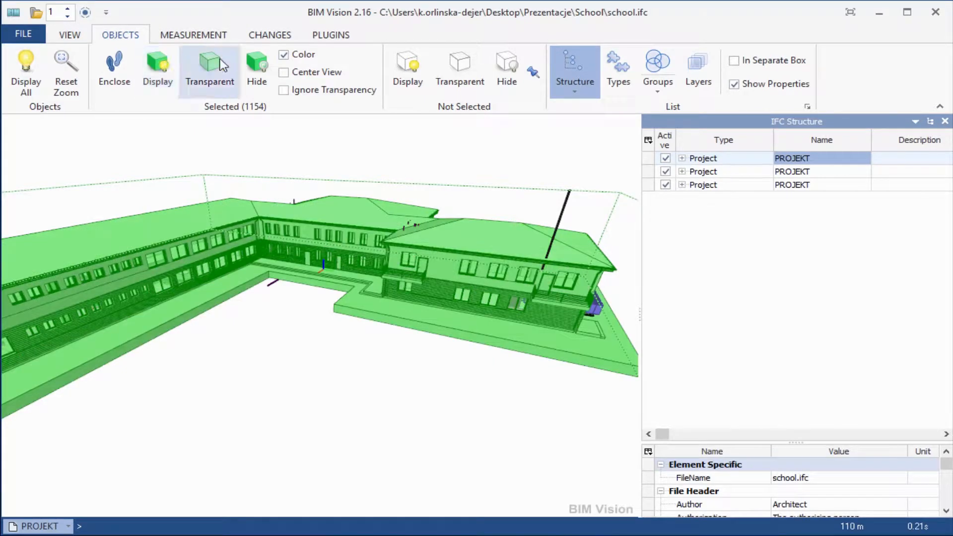
pyautogui.click(331, 35)
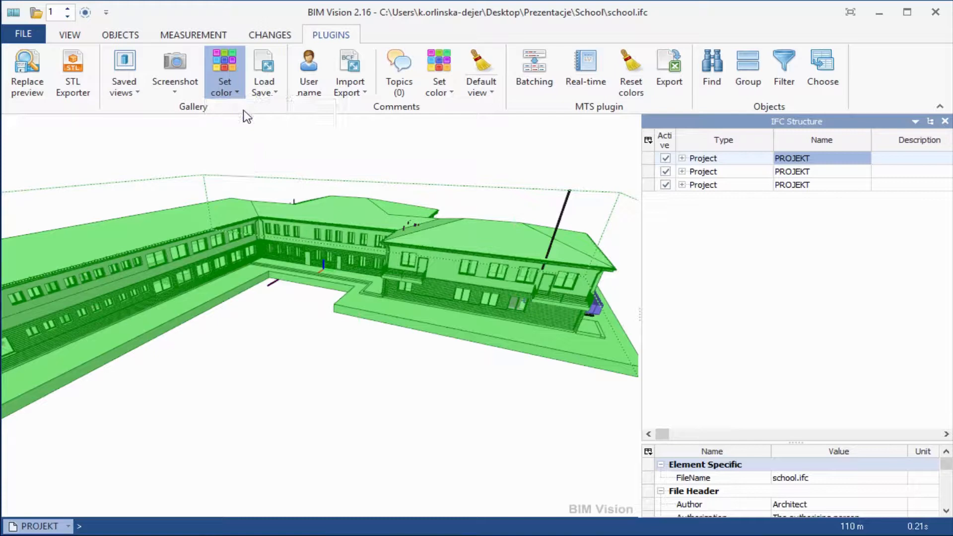
pyautogui.click(223, 73)
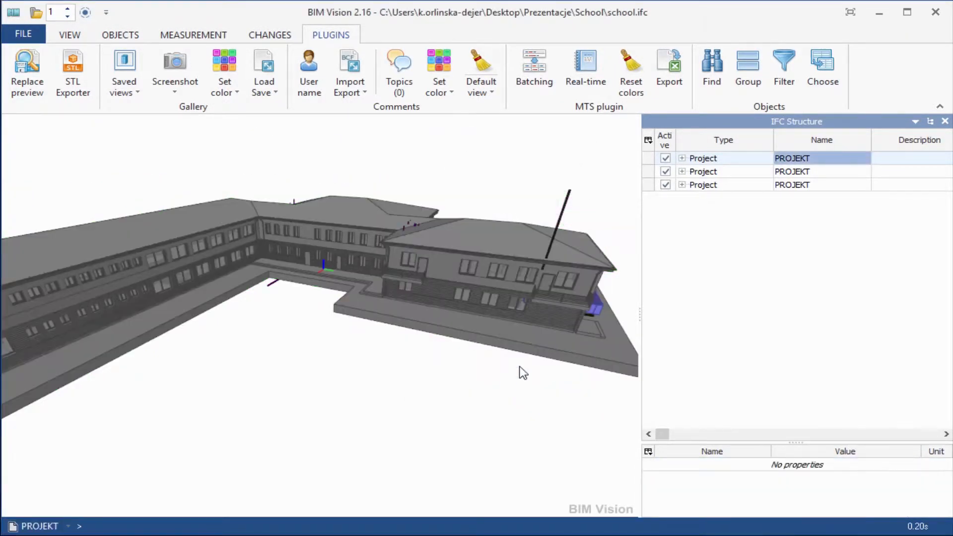
# - Colour the central heating model red and start colouring the water and sewage model
pyautogui.click(703, 171)
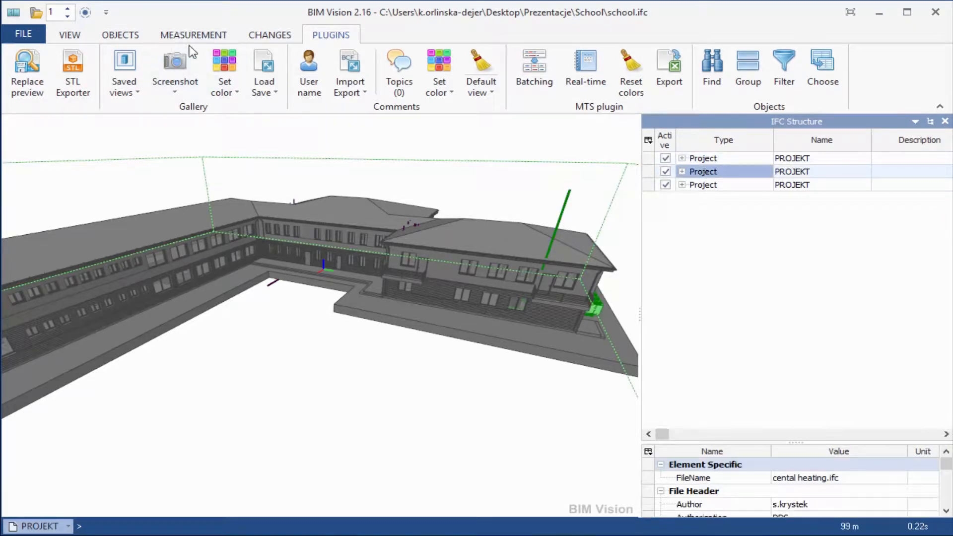
pyautogui.click(225, 70)
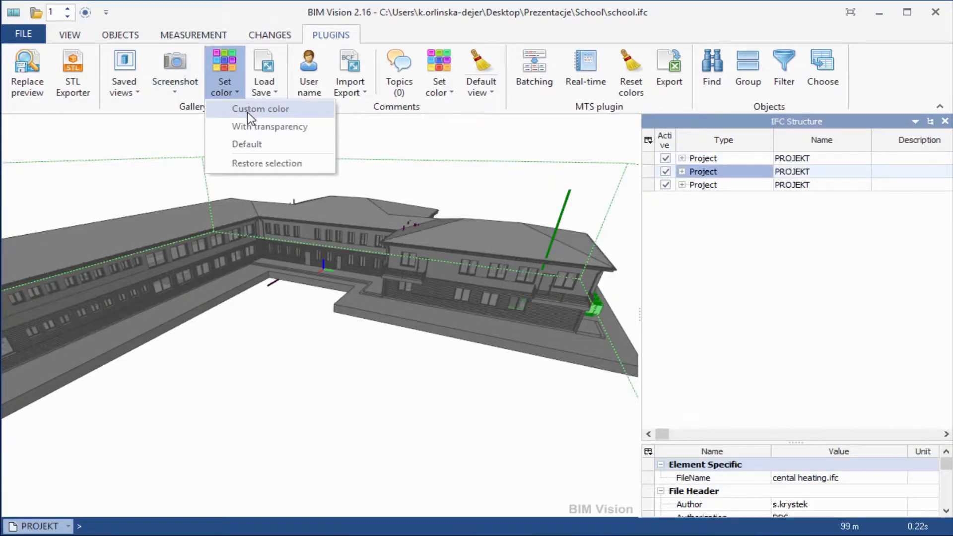
pyautogui.click(260, 109)
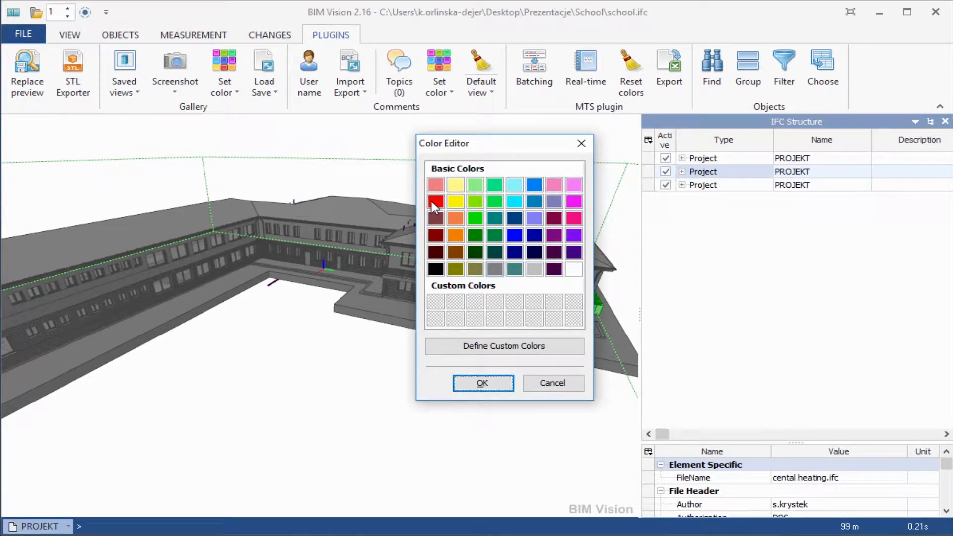
pyautogui.click(482, 382)
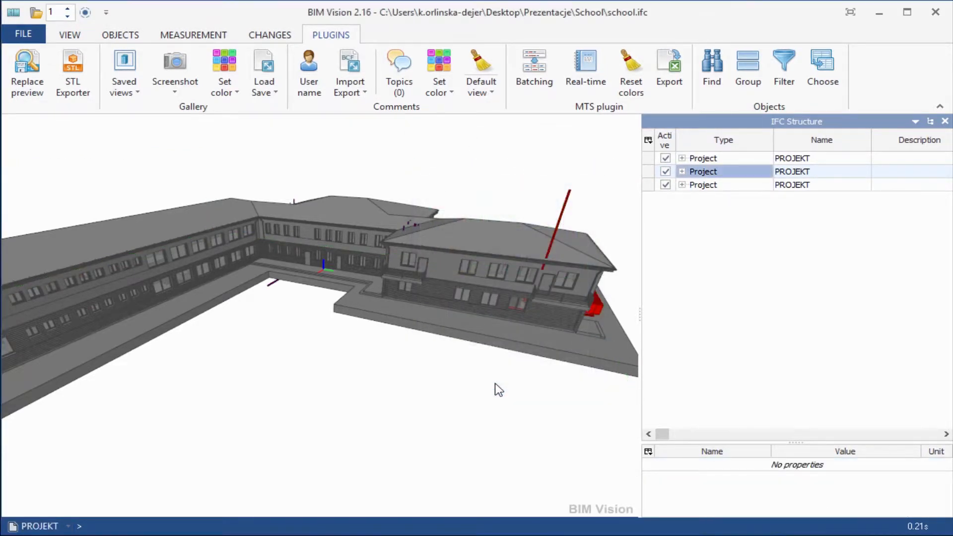
pyautogui.click(703, 185)
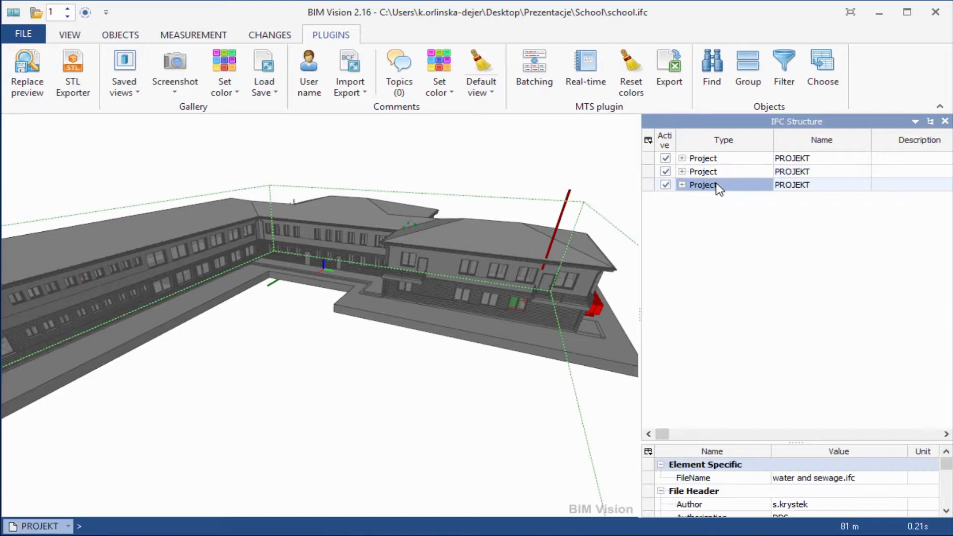
pyautogui.moveTo(225, 67)
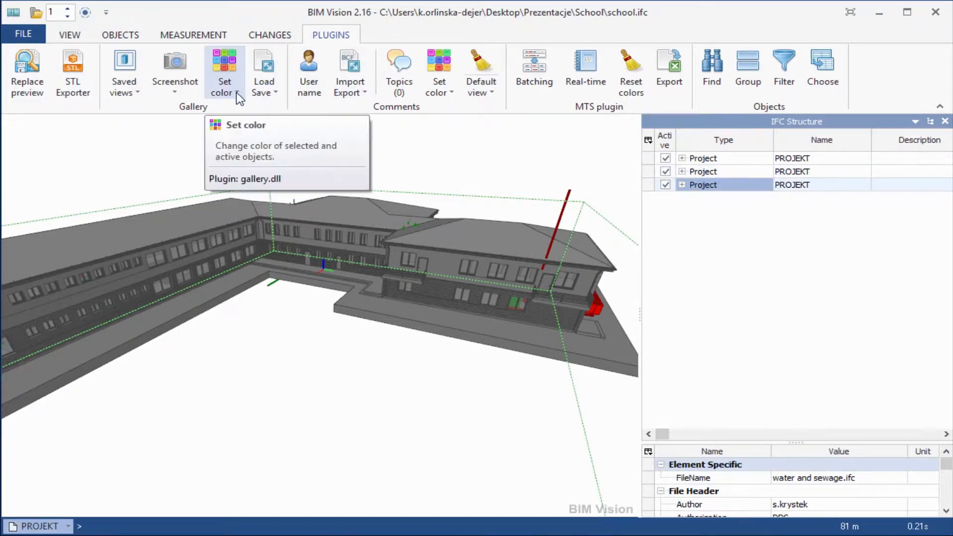
pyautogui.click(224, 70)
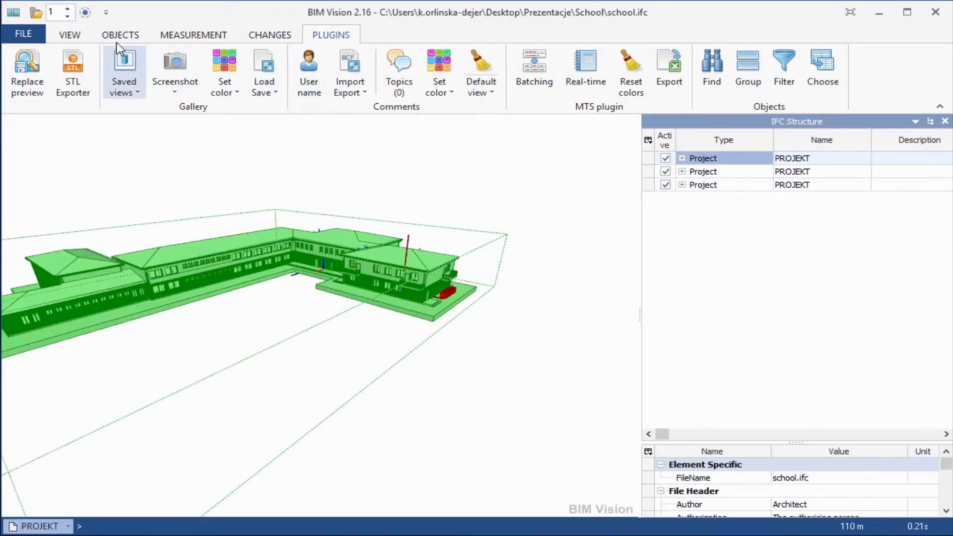
# - Make the architectural model transparent to show red heating and blue sewage pipes
pyautogui.click(120, 34)
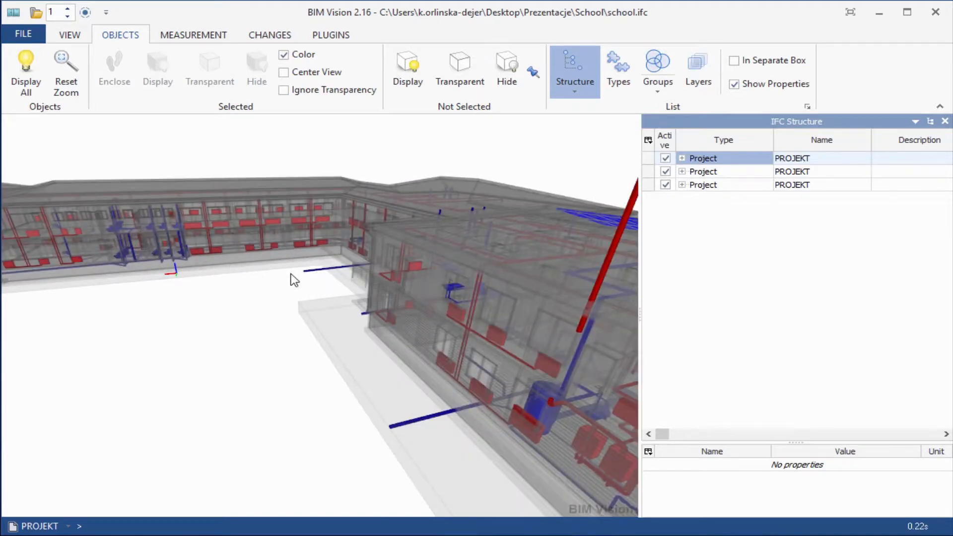
pyautogui.click(574, 94)
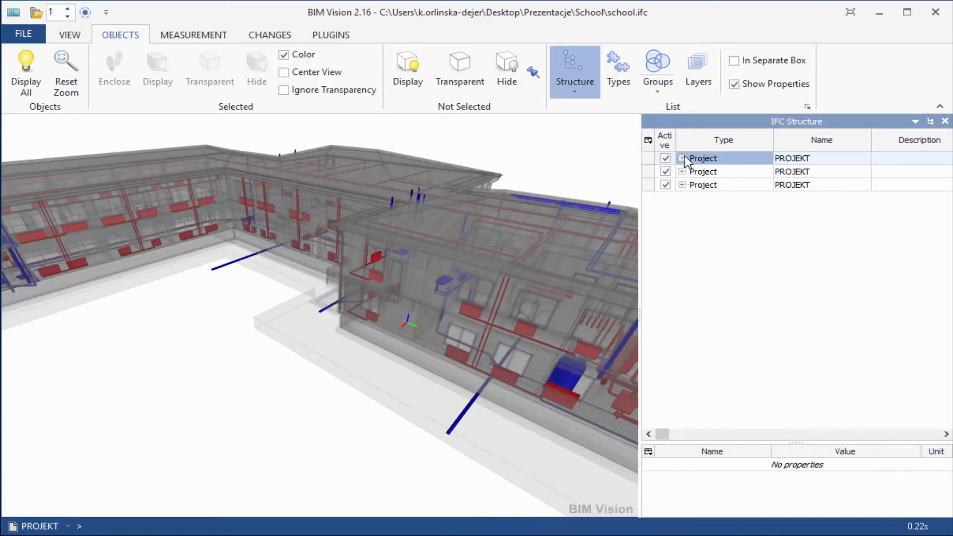
# - Expand all three projects' Project, Site and Building nodes to show their storeys
pyautogui.click(682, 158)
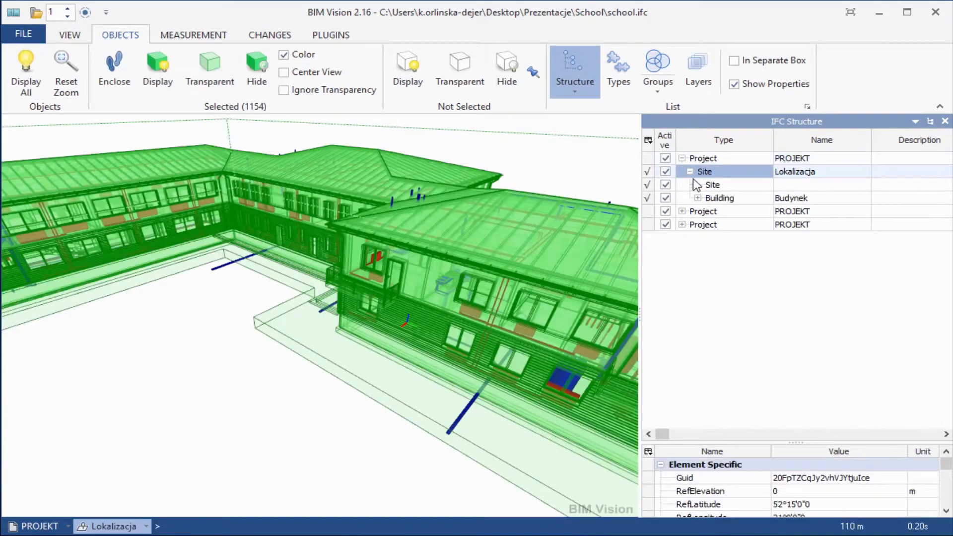
pyautogui.click(699, 198)
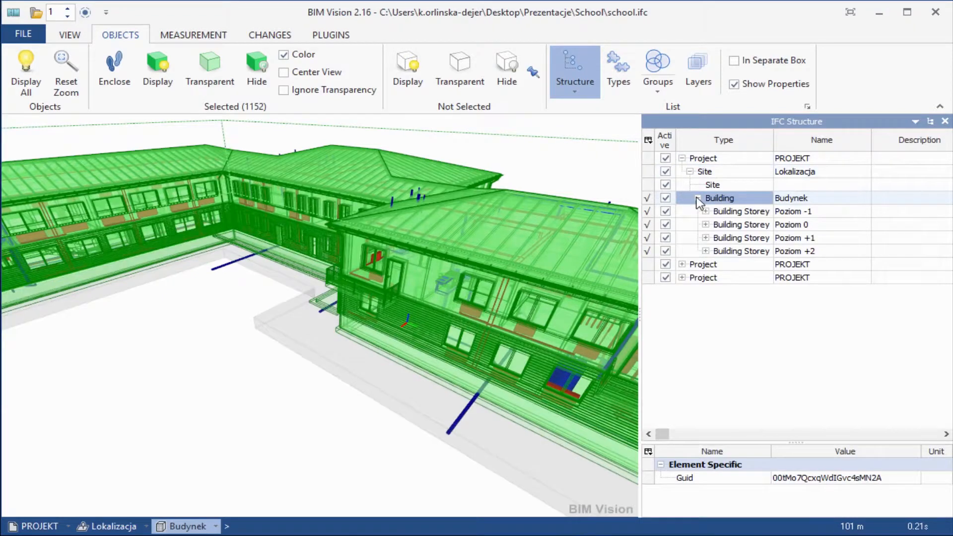
pyautogui.click(702, 264)
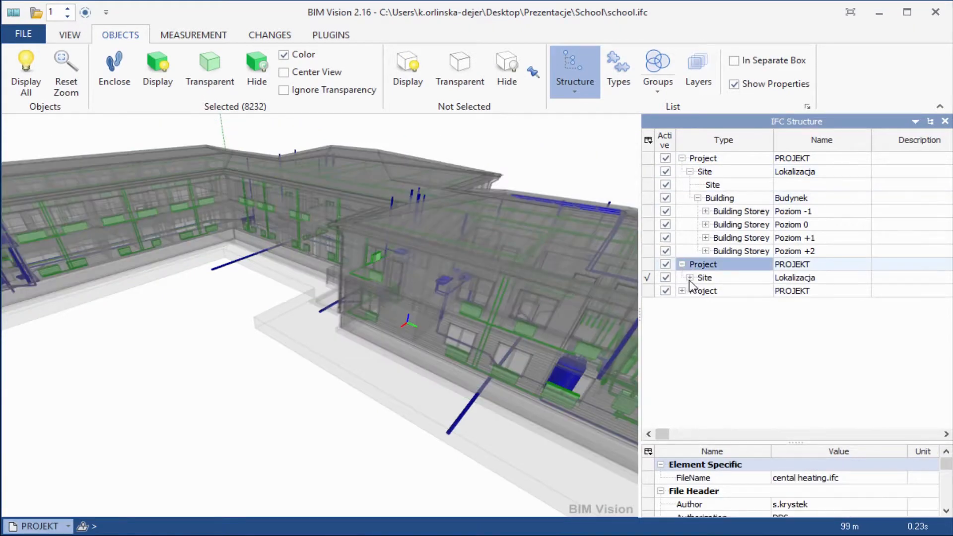
pyautogui.click(690, 278)
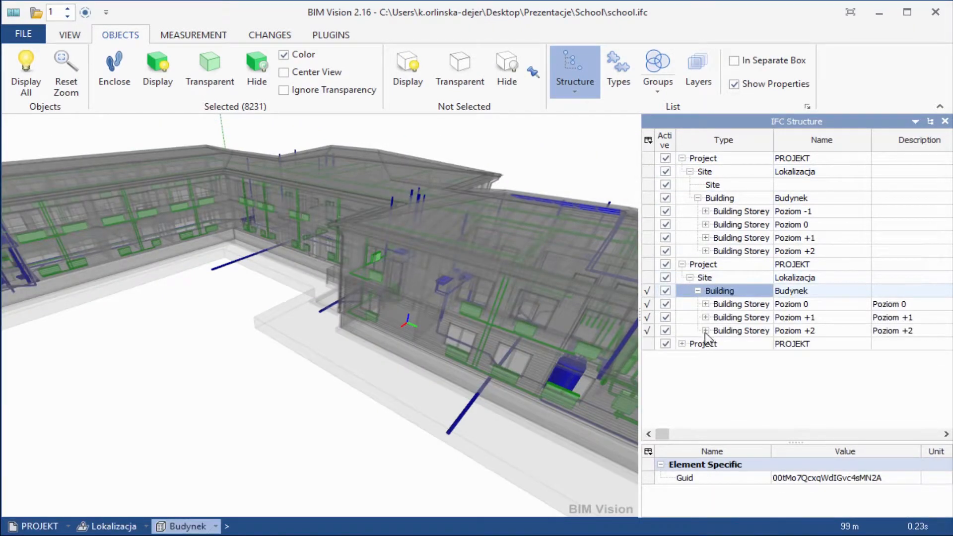
pyautogui.click(702, 344)
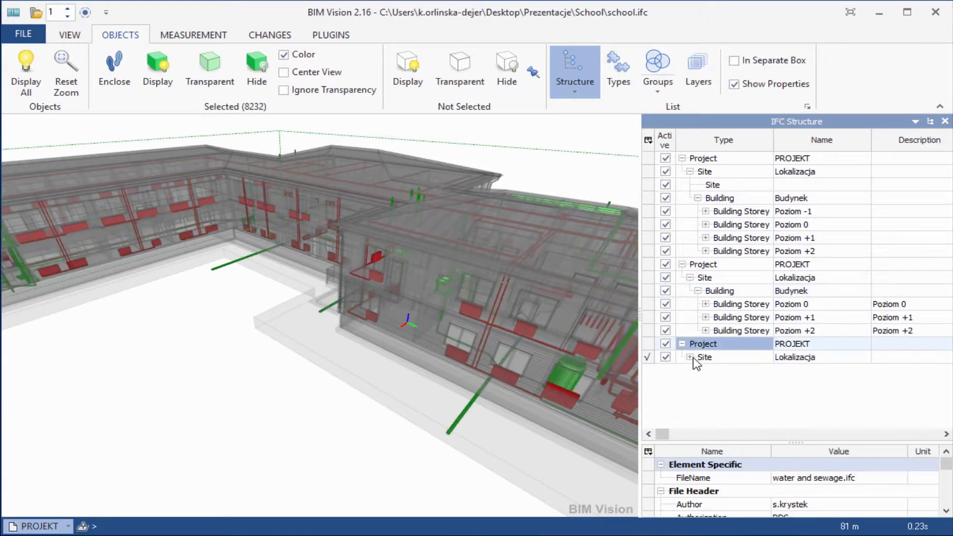
pyautogui.click(690, 357)
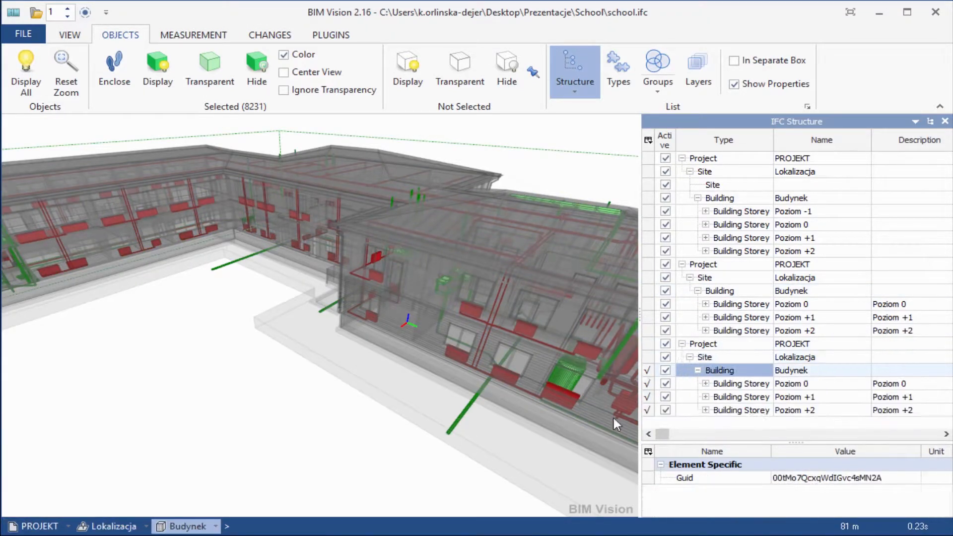
pyautogui.click(351, 440)
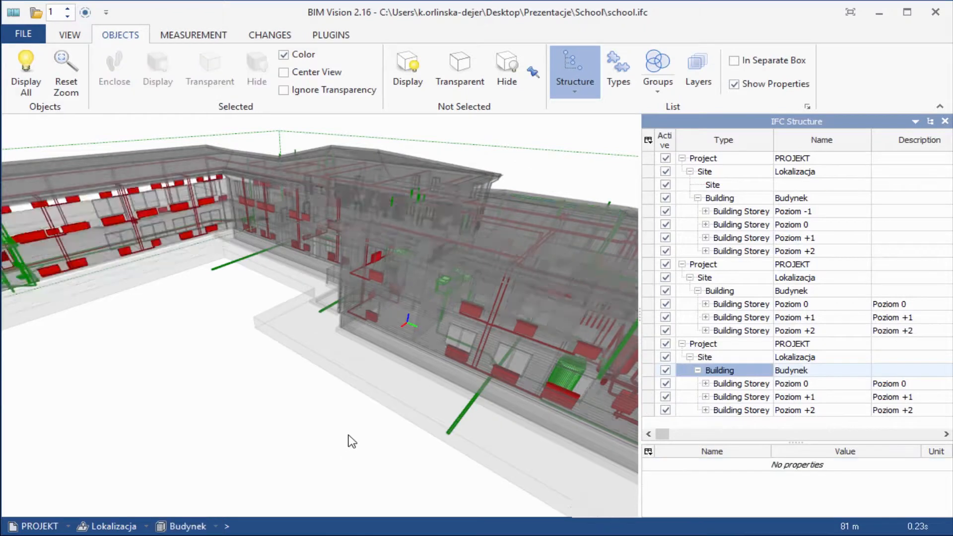
# - Merge storeys by elevation and expand the merged tree to its four storeys
pyautogui.click(573, 92)
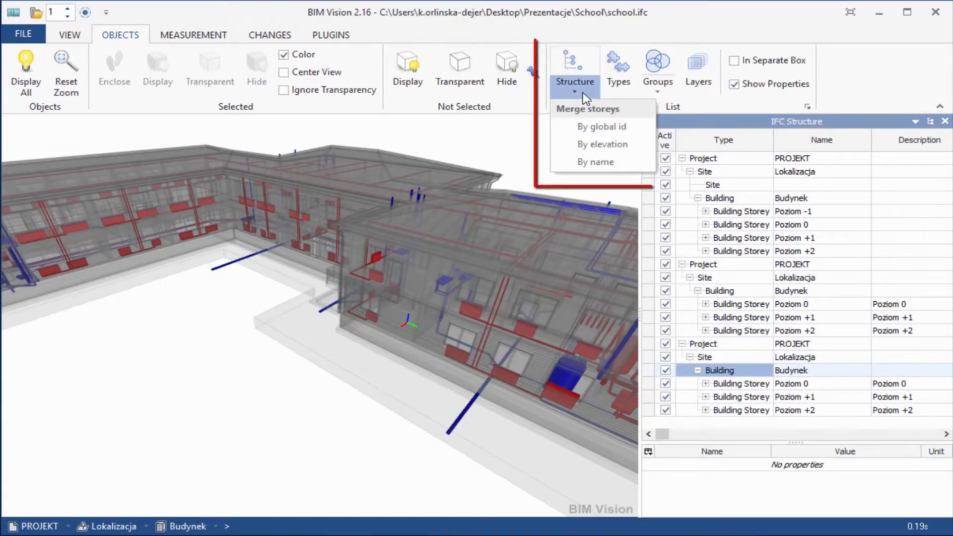
pyautogui.moveTo(602, 144)
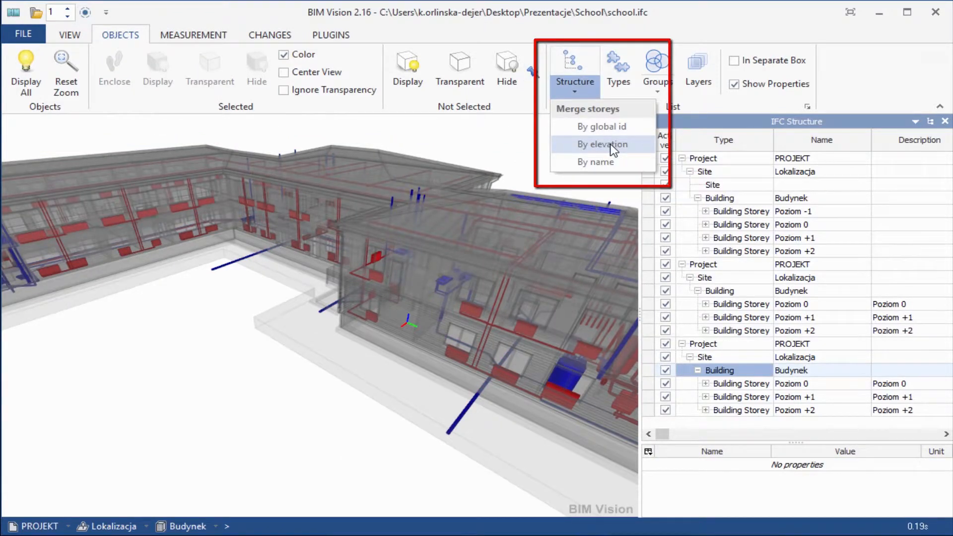
pyautogui.click(602, 144)
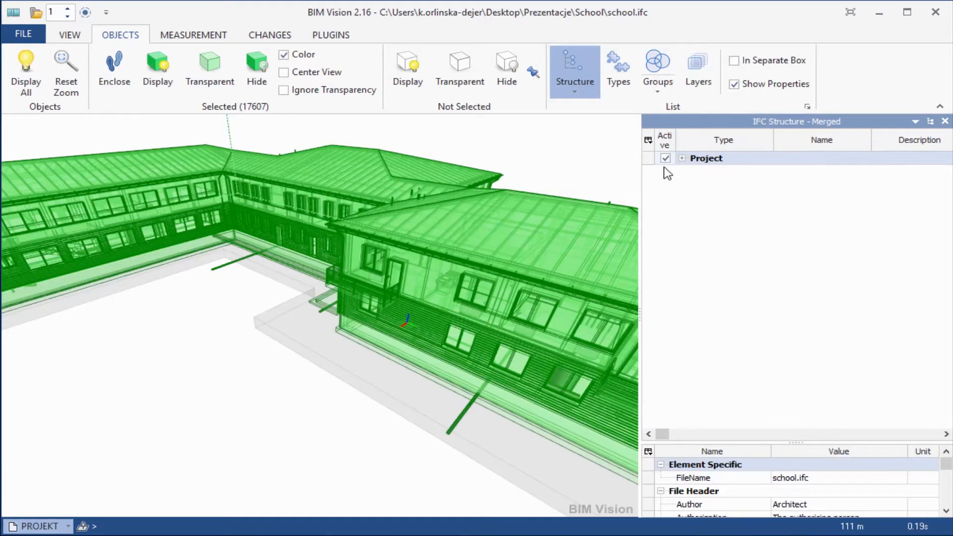
pyautogui.click(682, 158)
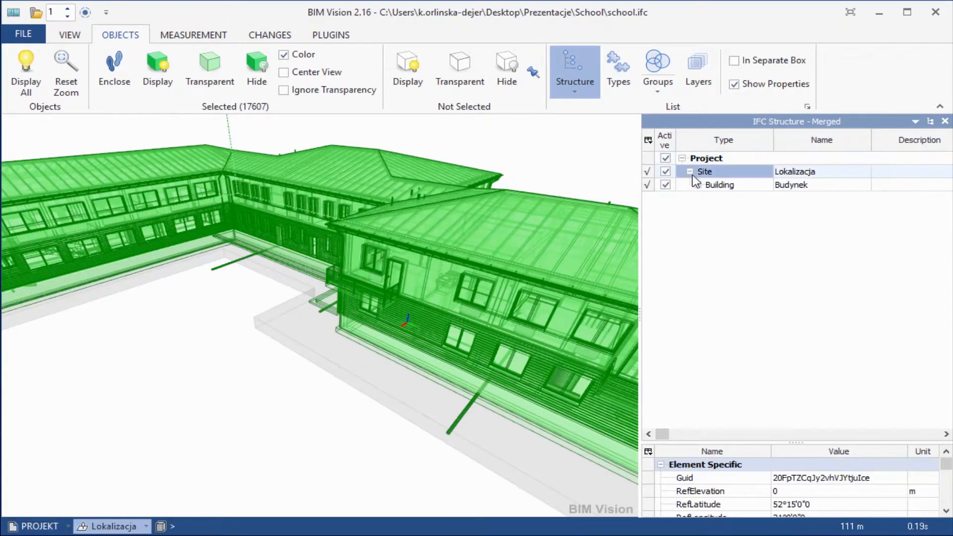
pyautogui.click(698, 184)
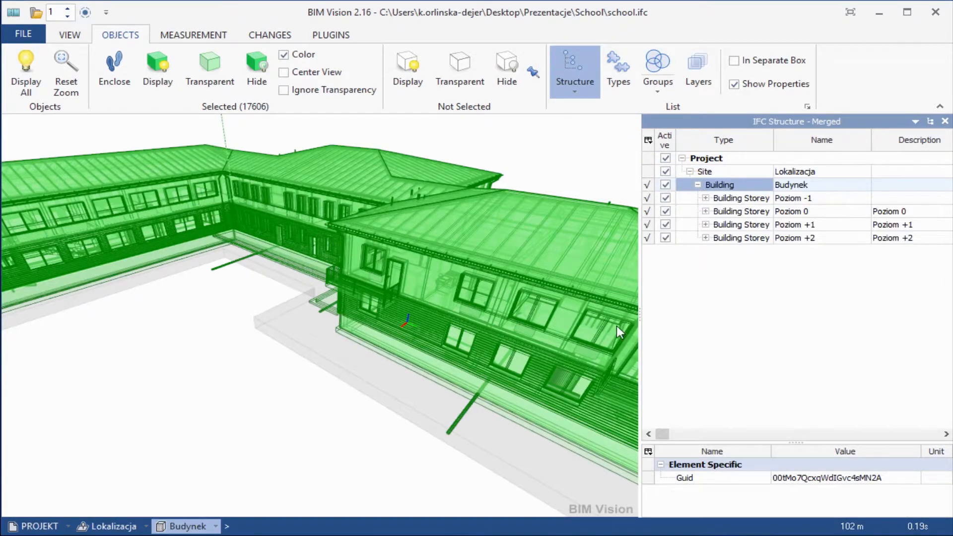
pyautogui.moveTo(763, 207)
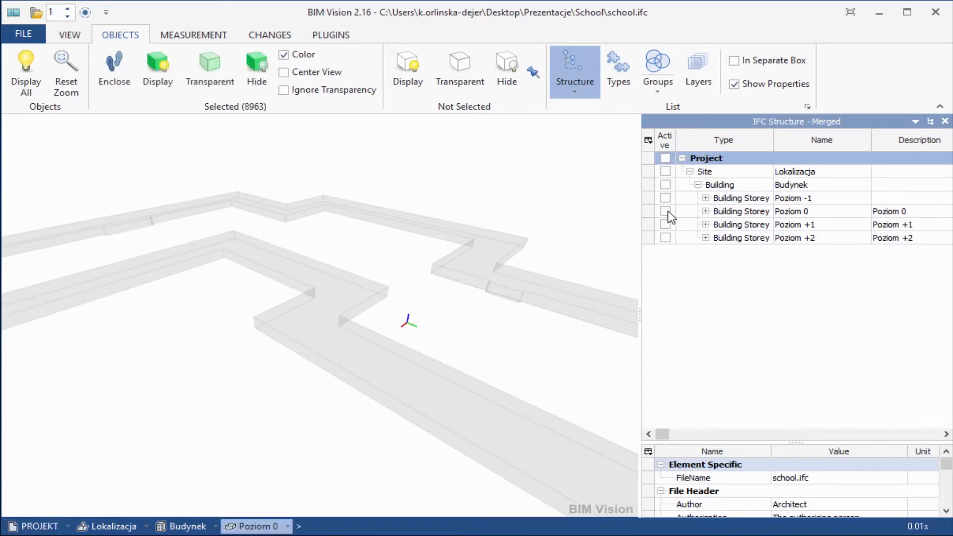
# - Display only ground floor Poziom 0, then show all storeys of the project again
pyautogui.click(665, 211)
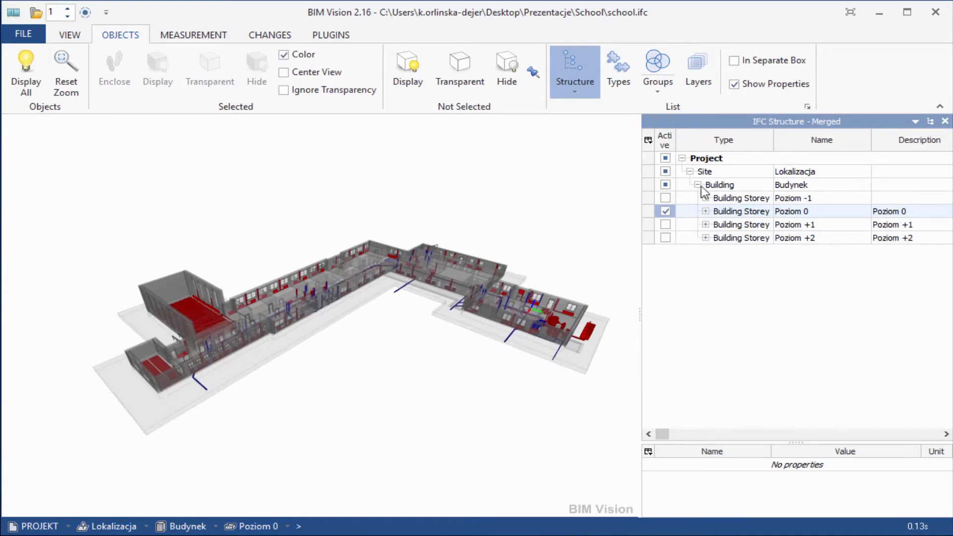
pyautogui.click(706, 157)
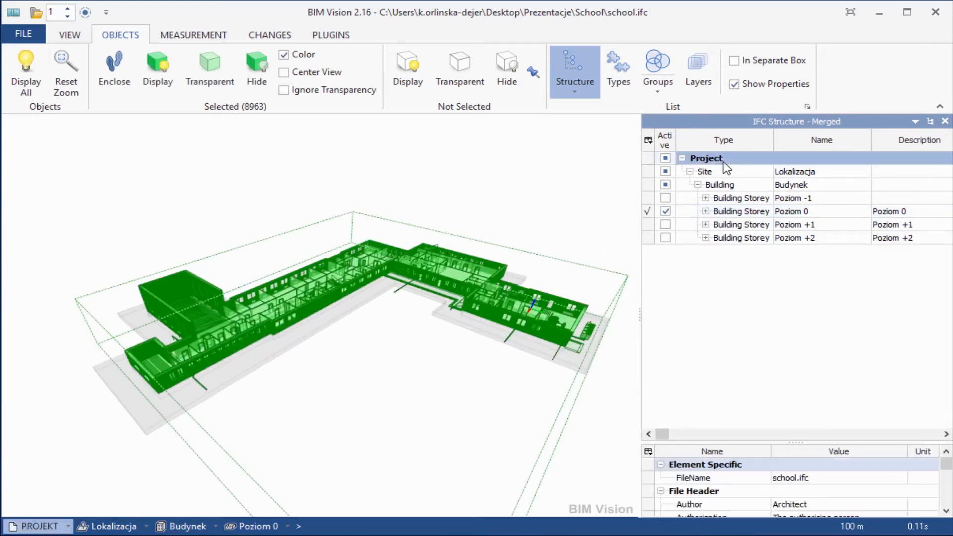
pyautogui.click(158, 67)
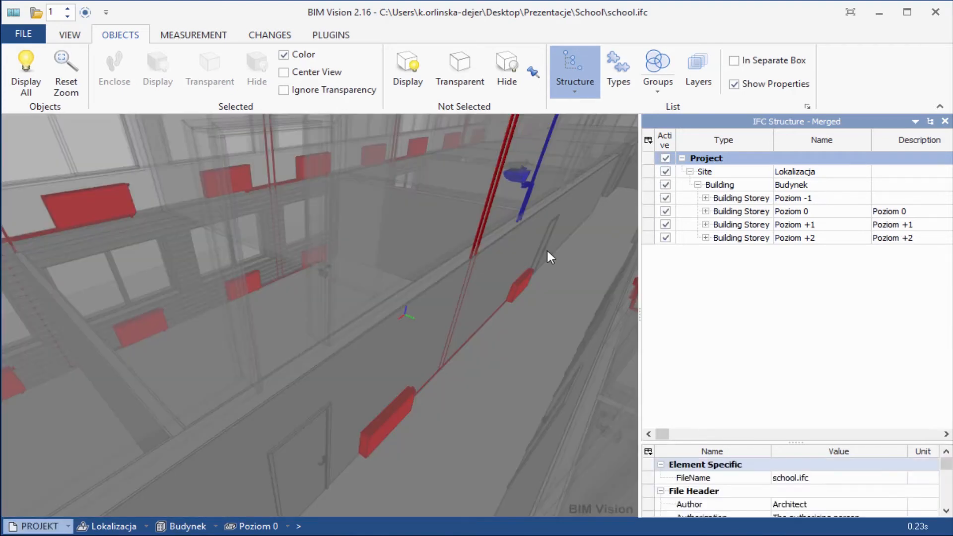
pyautogui.click(65, 67)
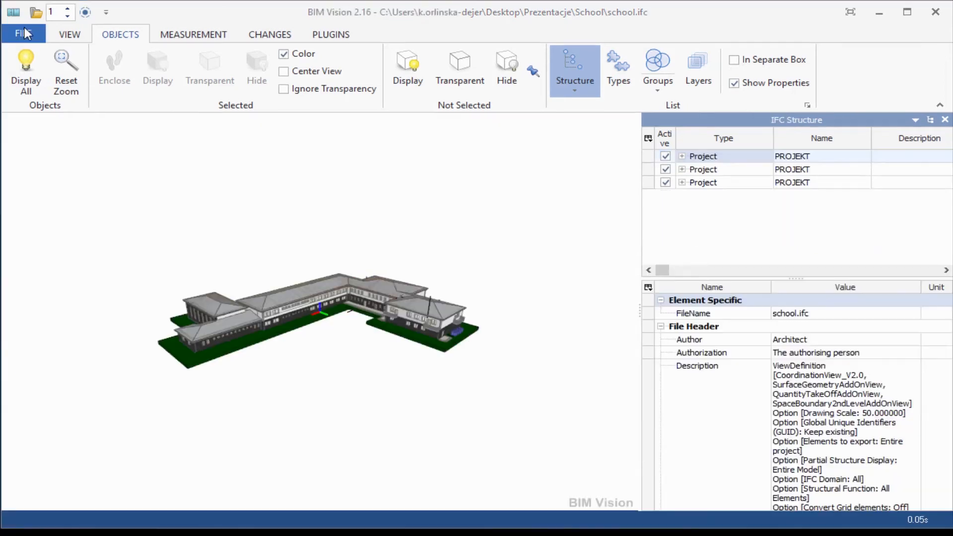
# - Save the combined model as the BIM Vision file school2.BVF
pyautogui.click(22, 33)
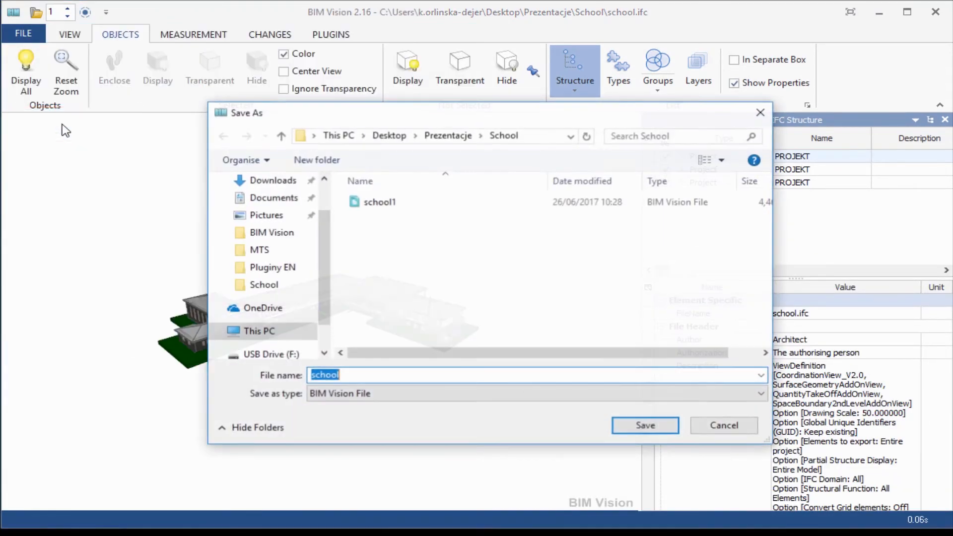
pyautogui.click(352, 376)
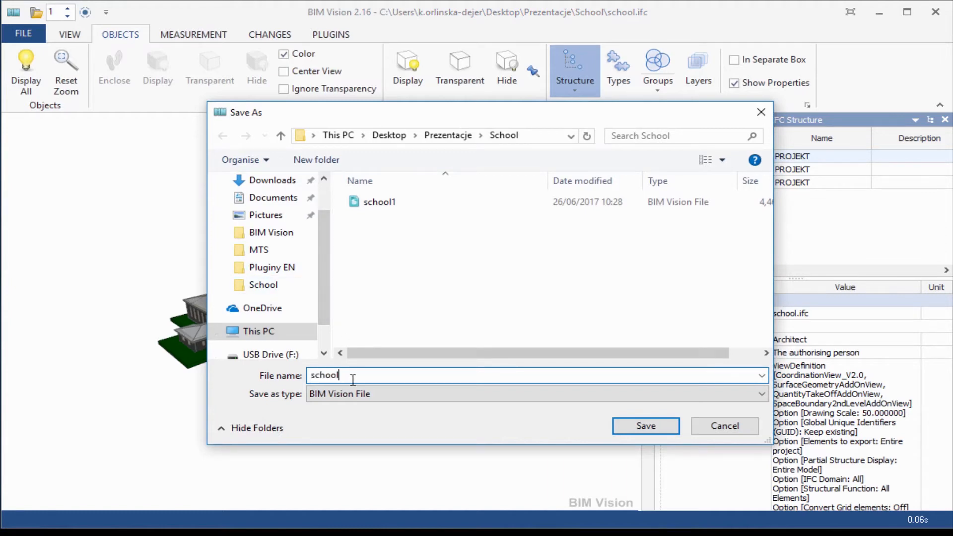
pyautogui.write('2')
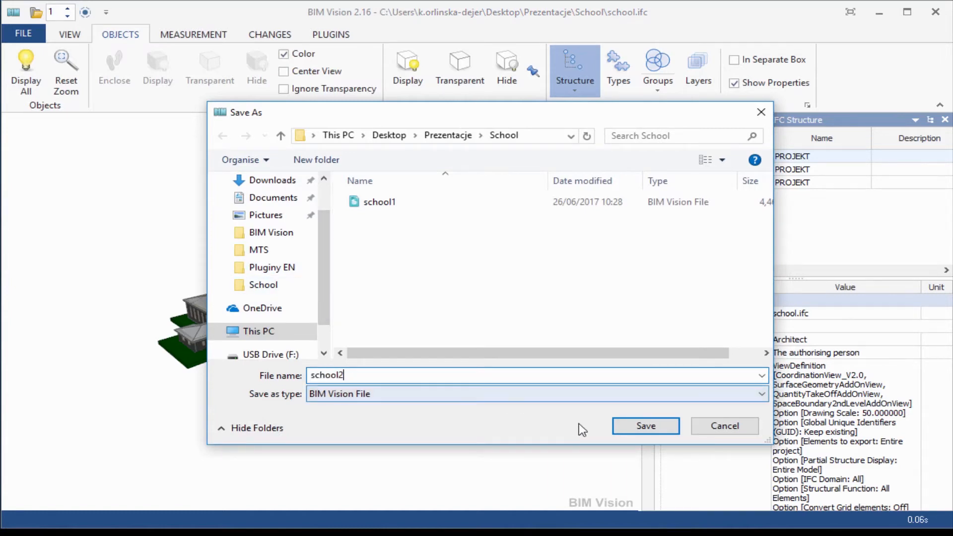
pyautogui.click(646, 426)
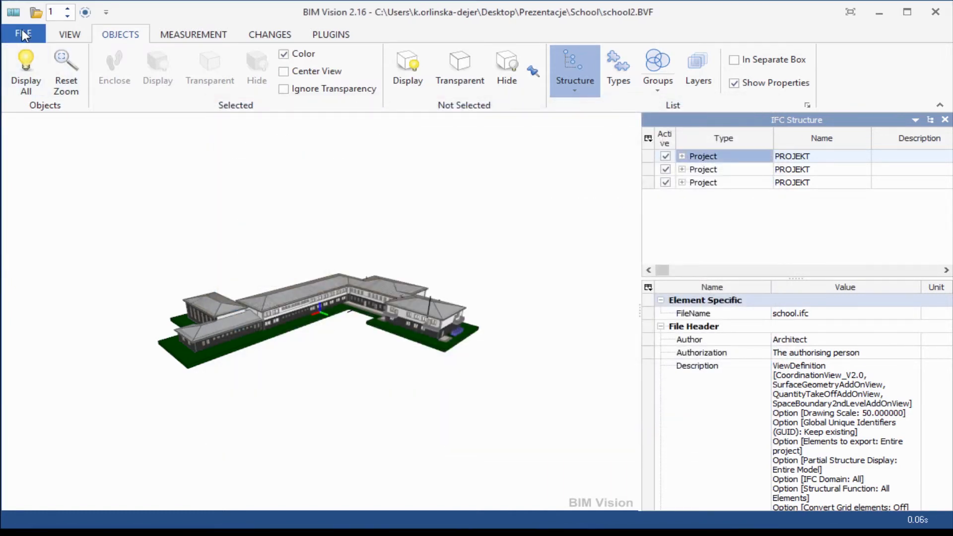
pyautogui.click(36, 12)
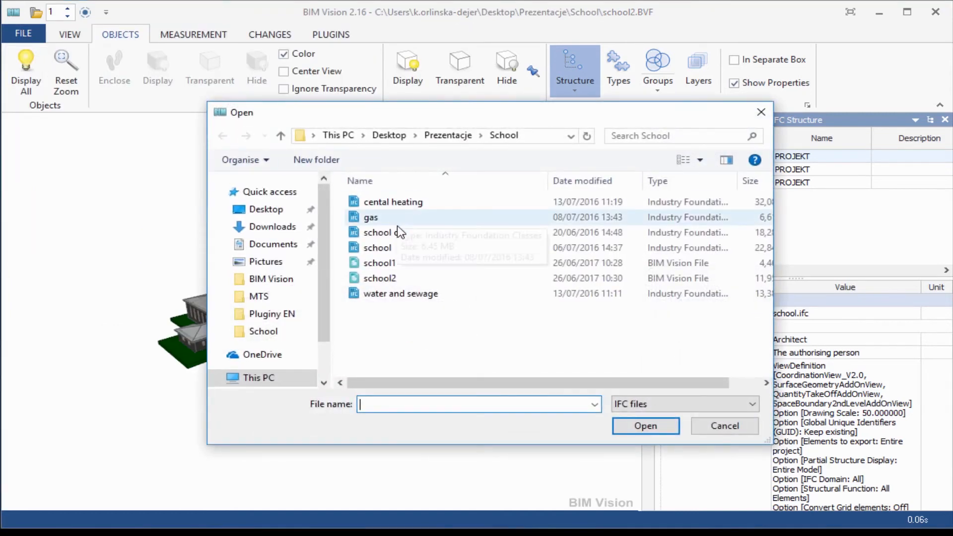